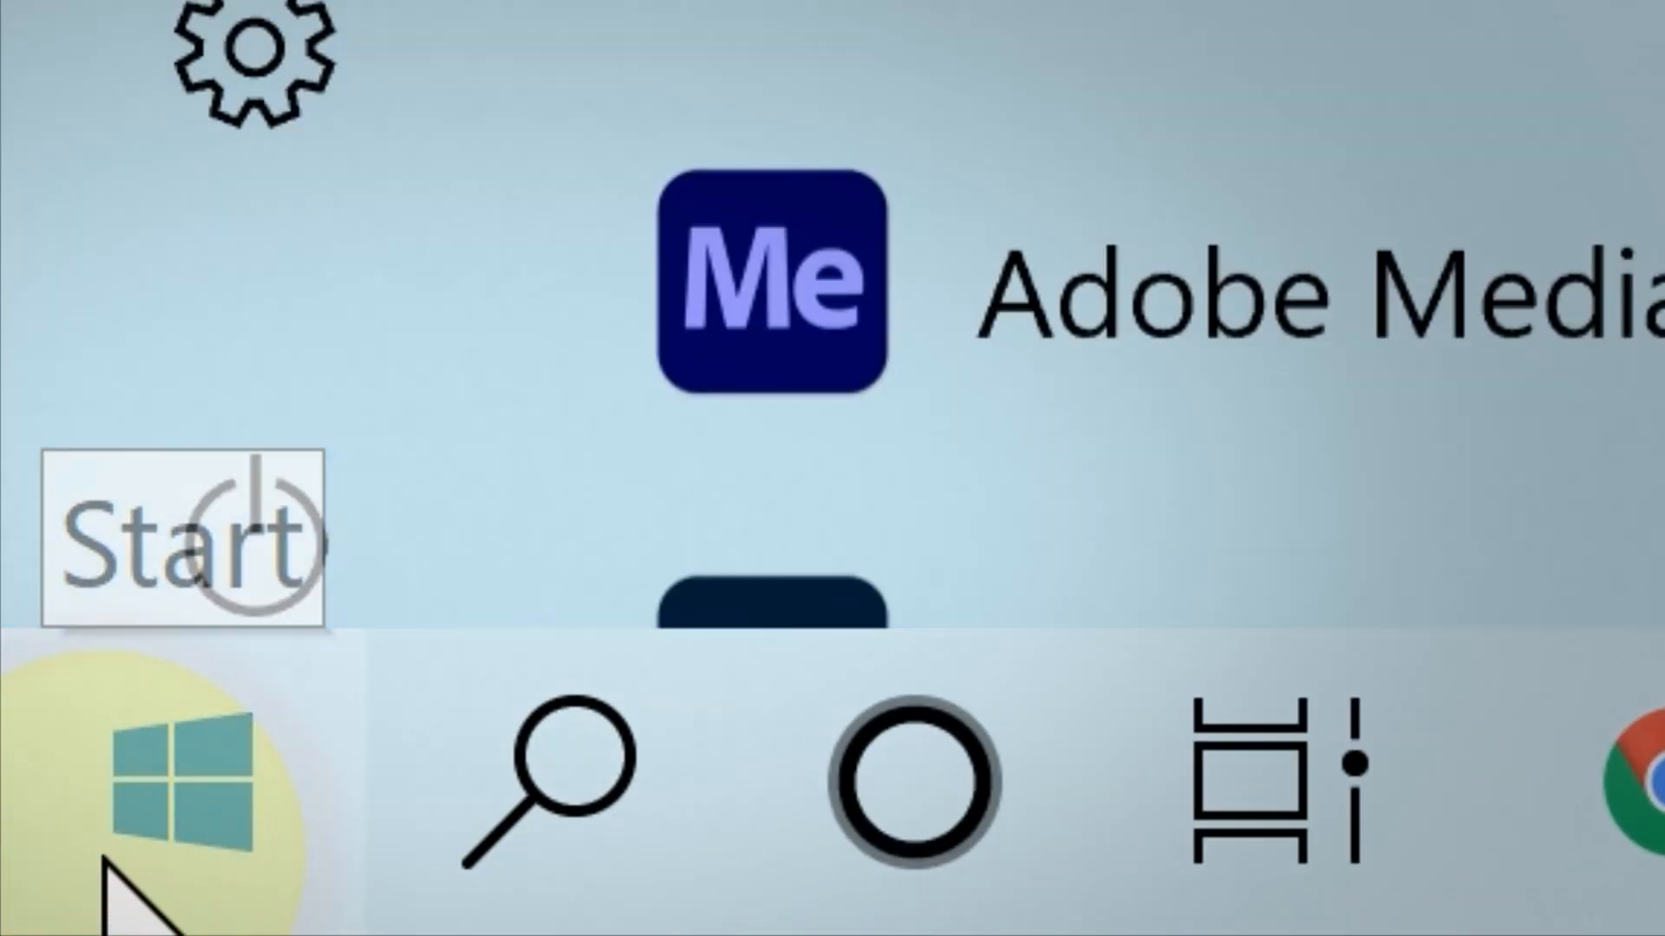
Search Start for "reset" to reach the Recovery page with Reset this PC
{"action": "type", "text": "reset"}
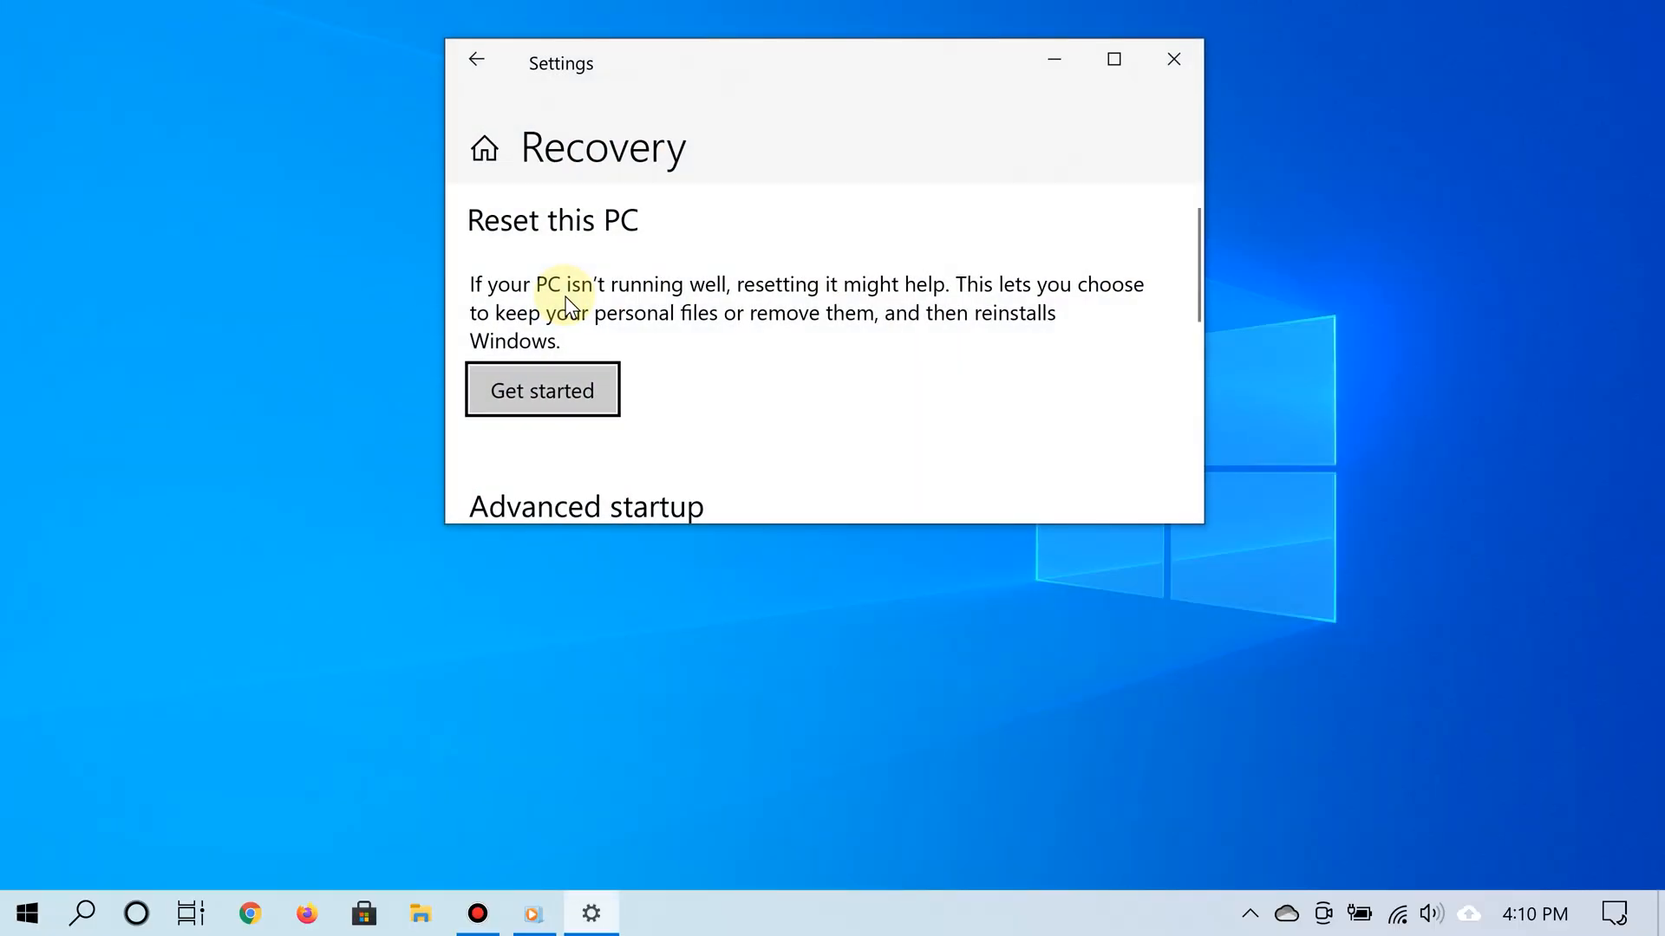
{"action": "mouse_move", "coordinate": [638, 308]}
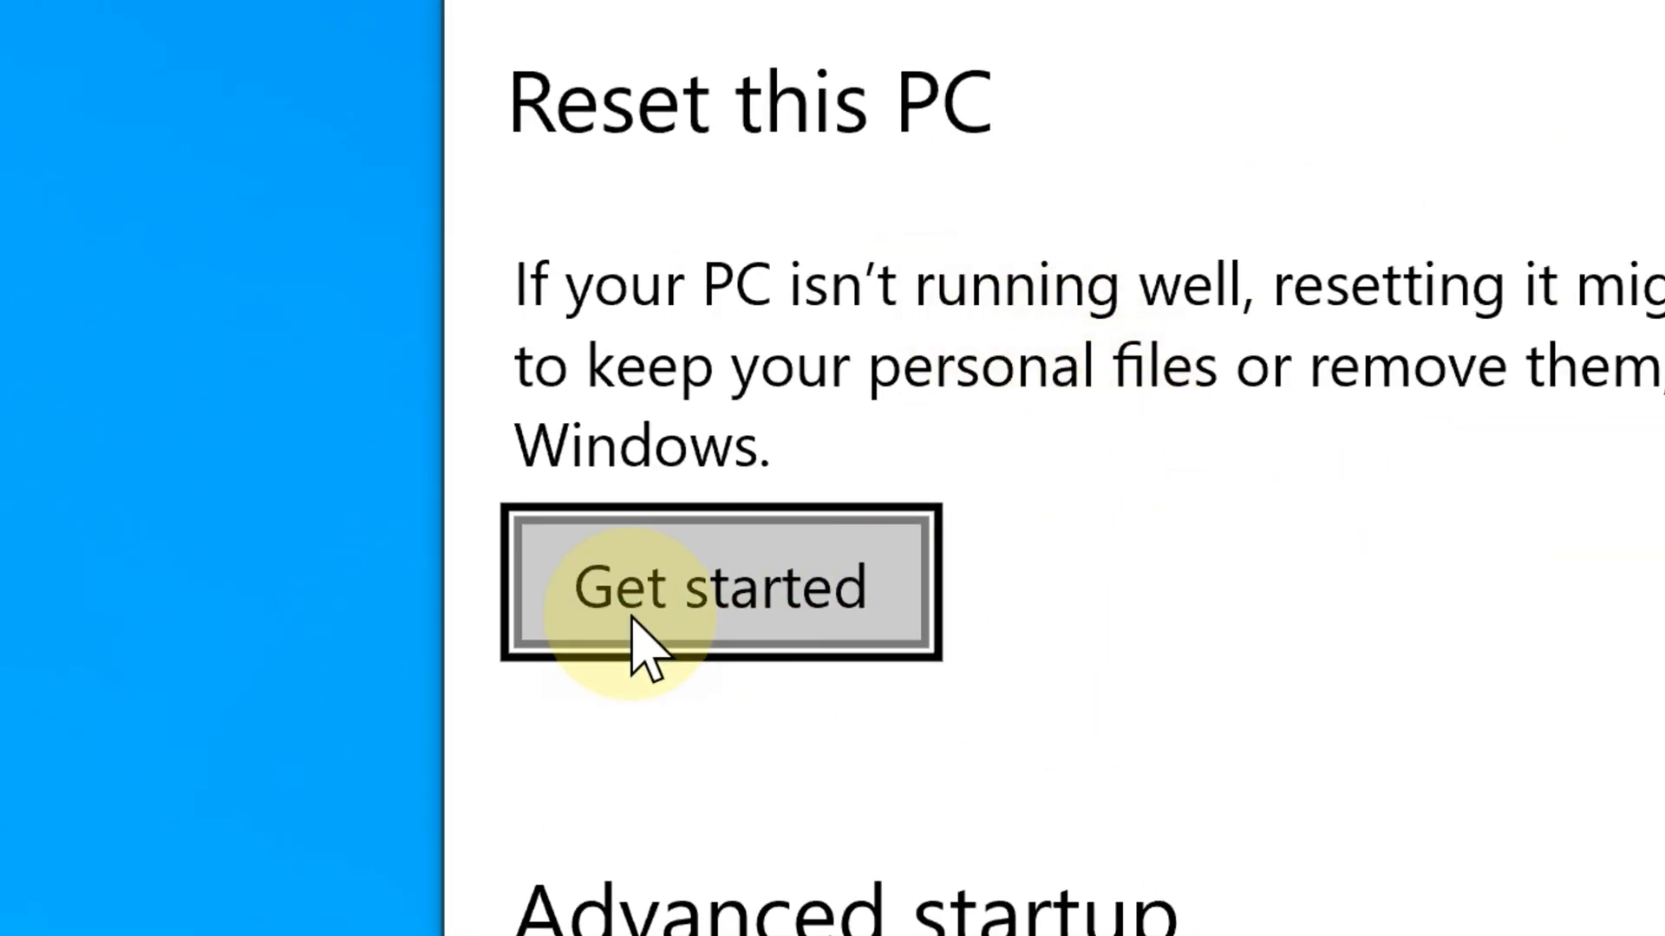
Begin resetting this PC via Get started, launching the reset wizard
{"action": "left_click", "coordinate": [718, 587]}
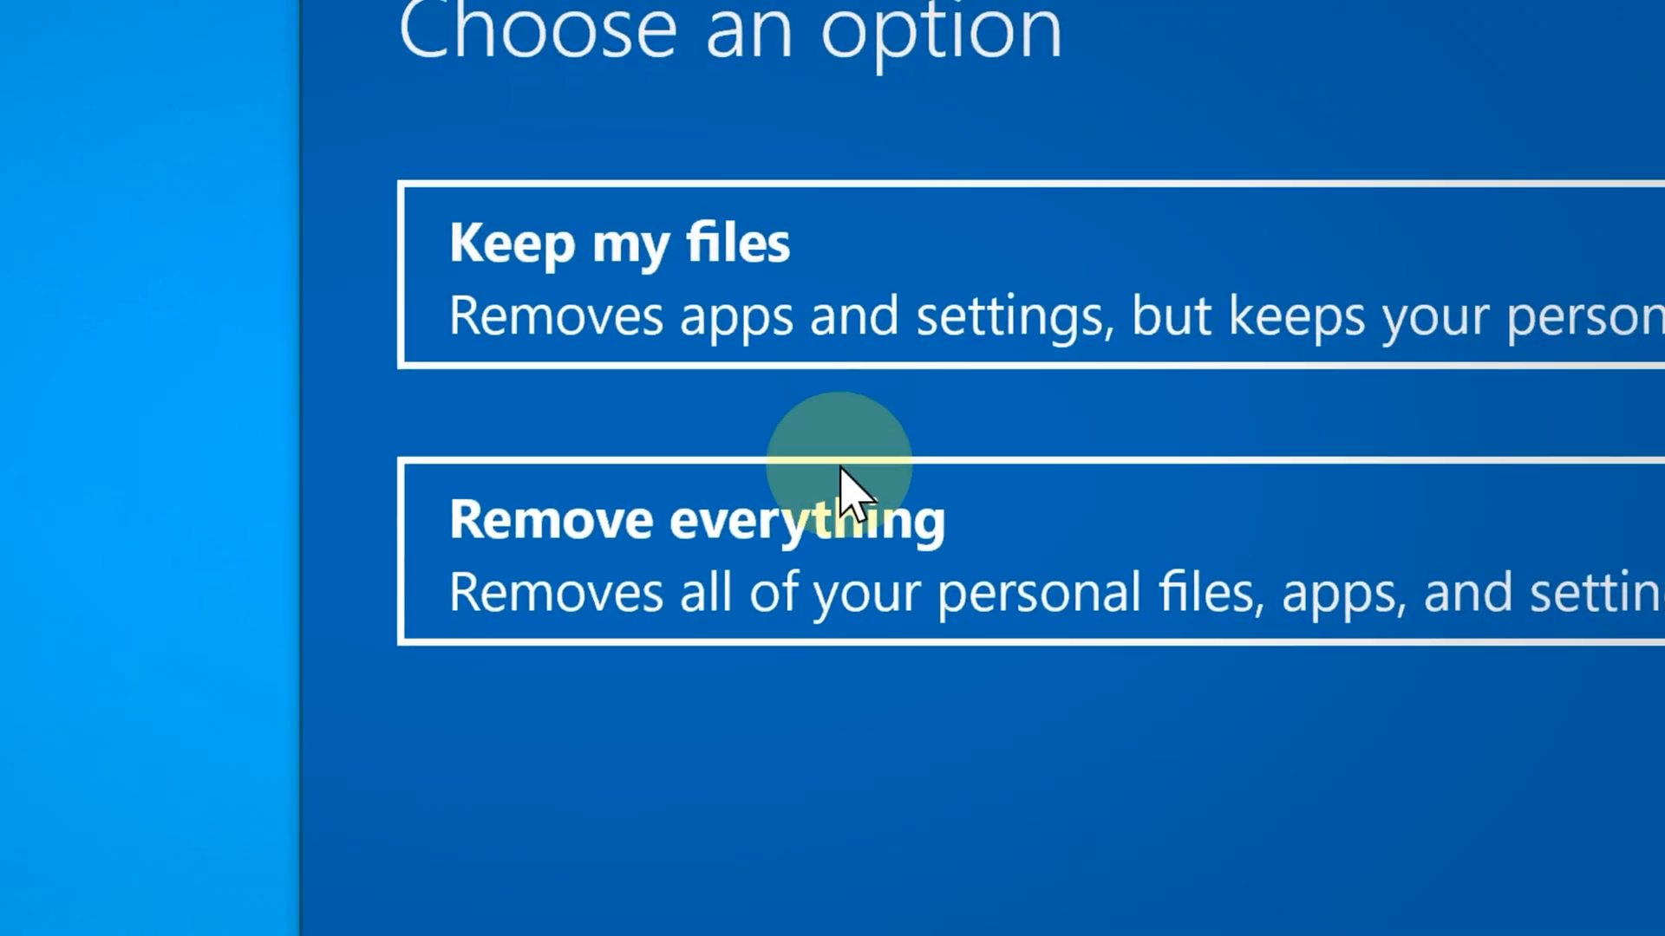
{"action": "mouse_move", "coordinate": [839, 244]}
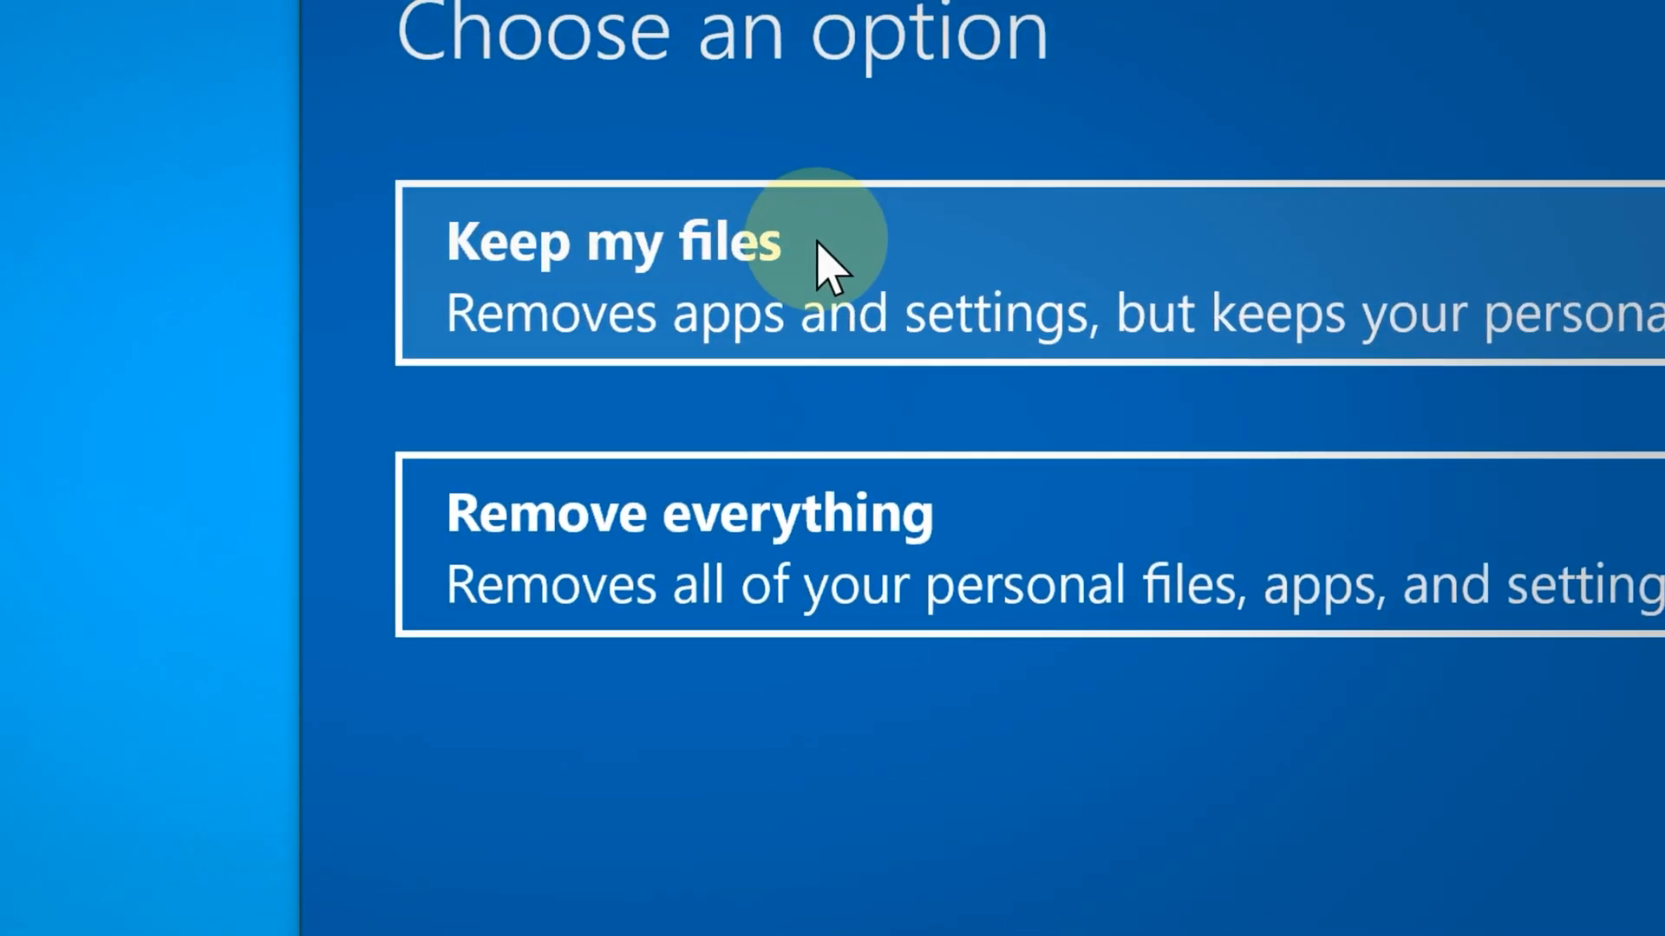
{"action": "mouse_move", "coordinate": [637, 308]}
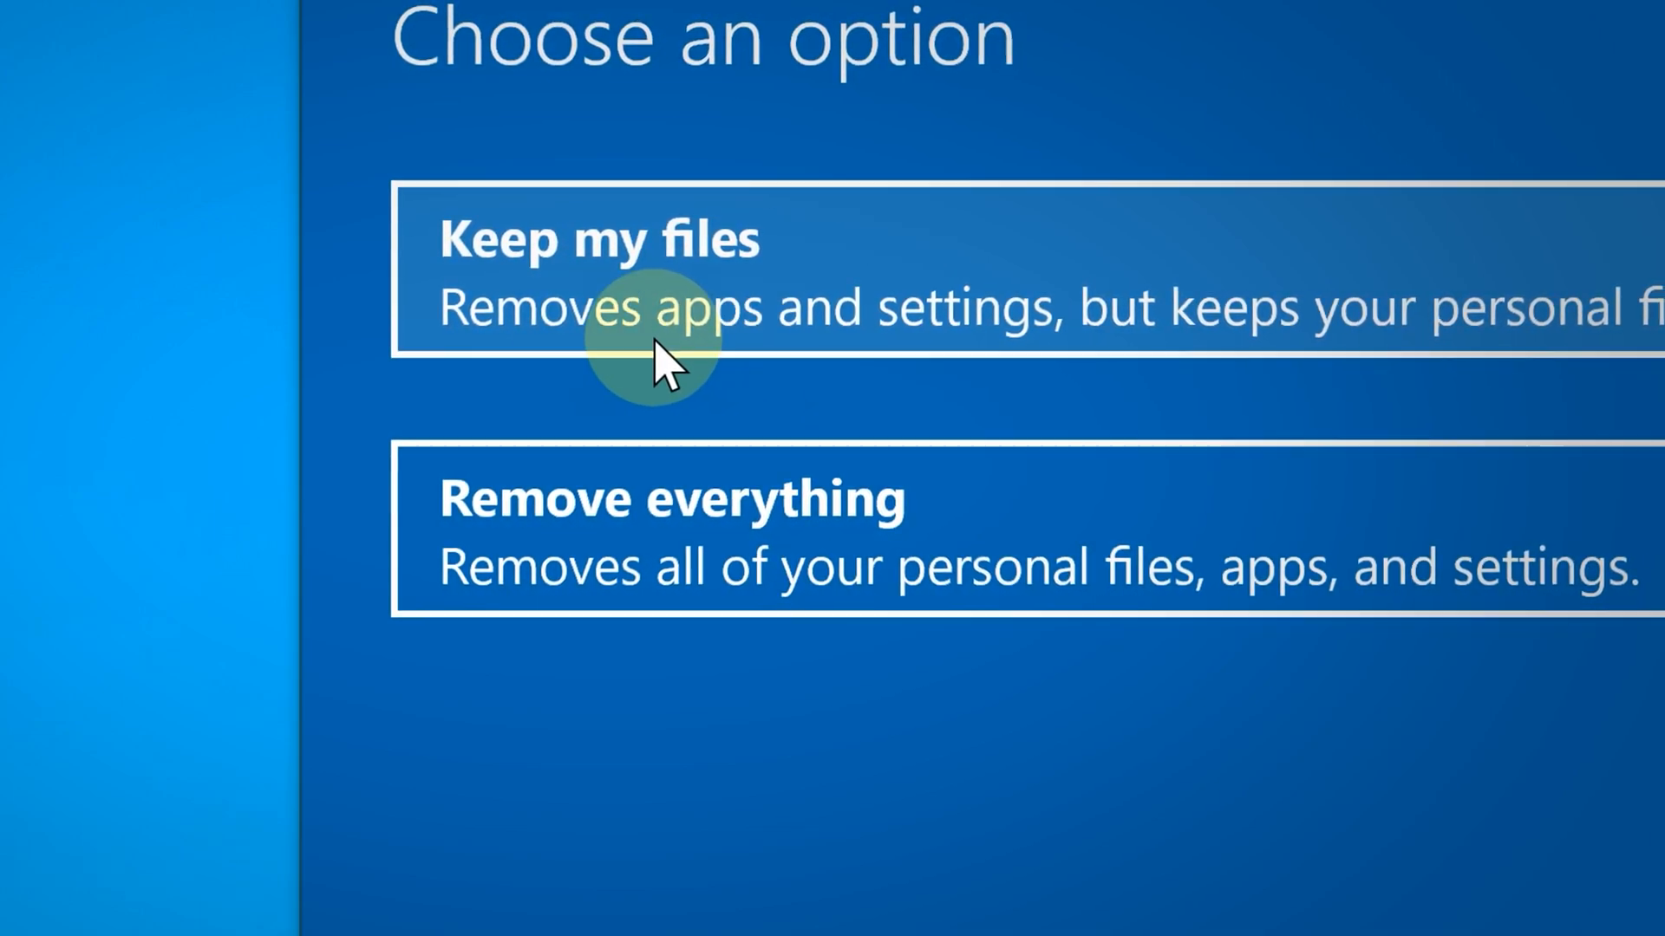
{"action": "mouse_move", "coordinate": [1158, 330]}
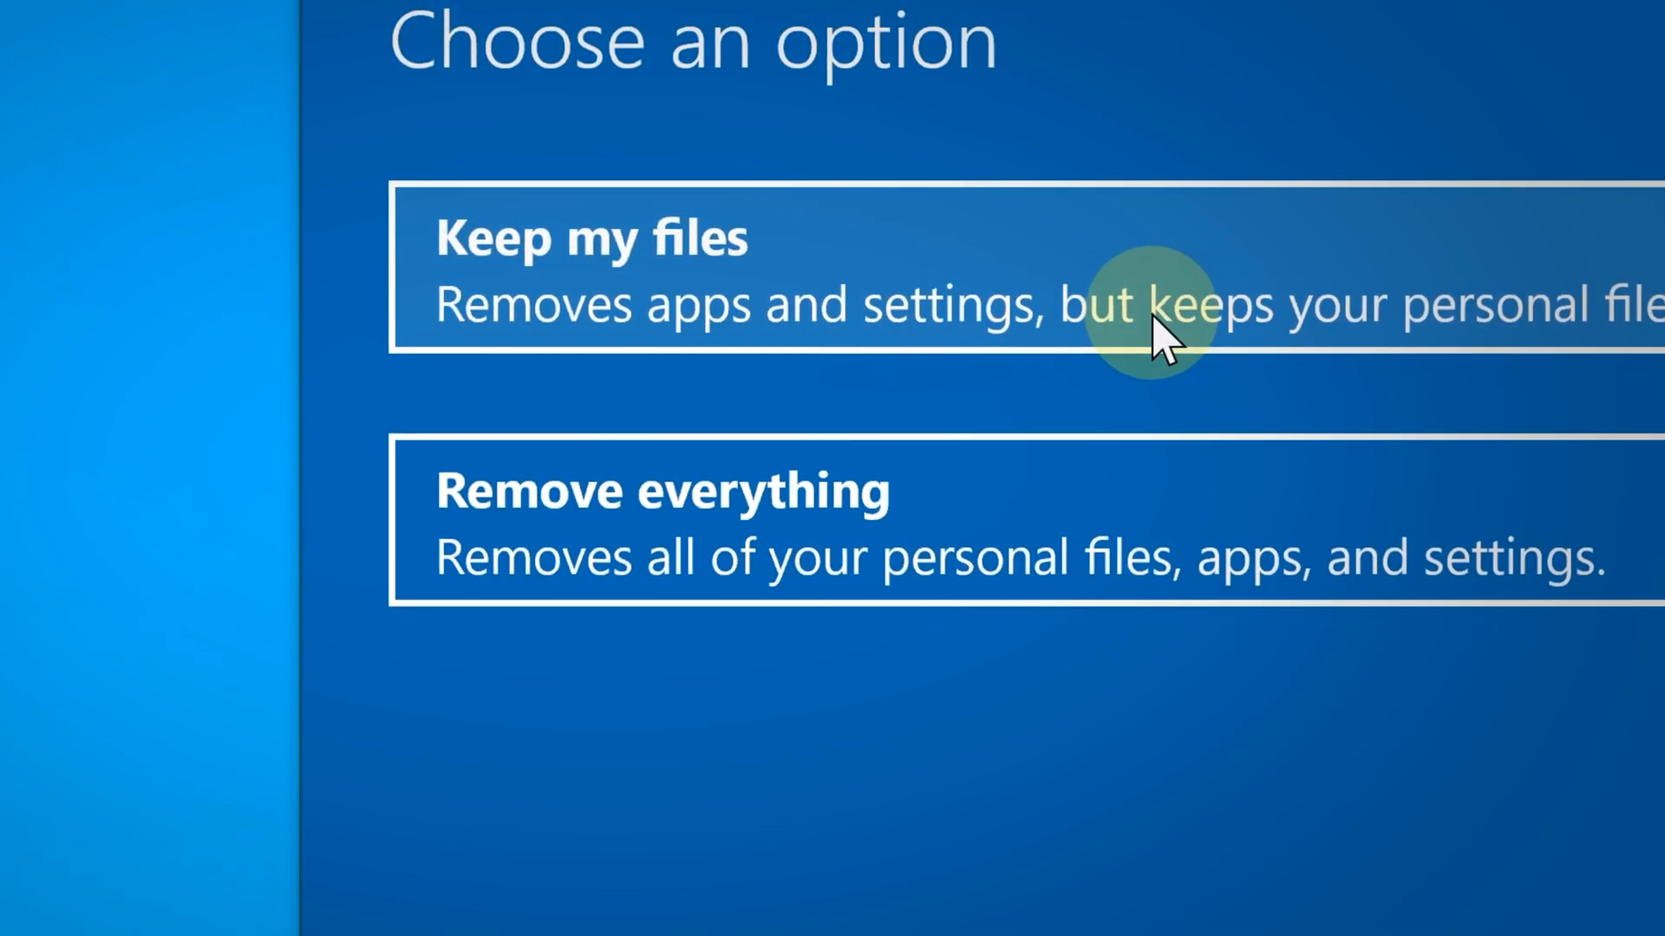
{"action": "mouse_move", "coordinate": [775, 339]}
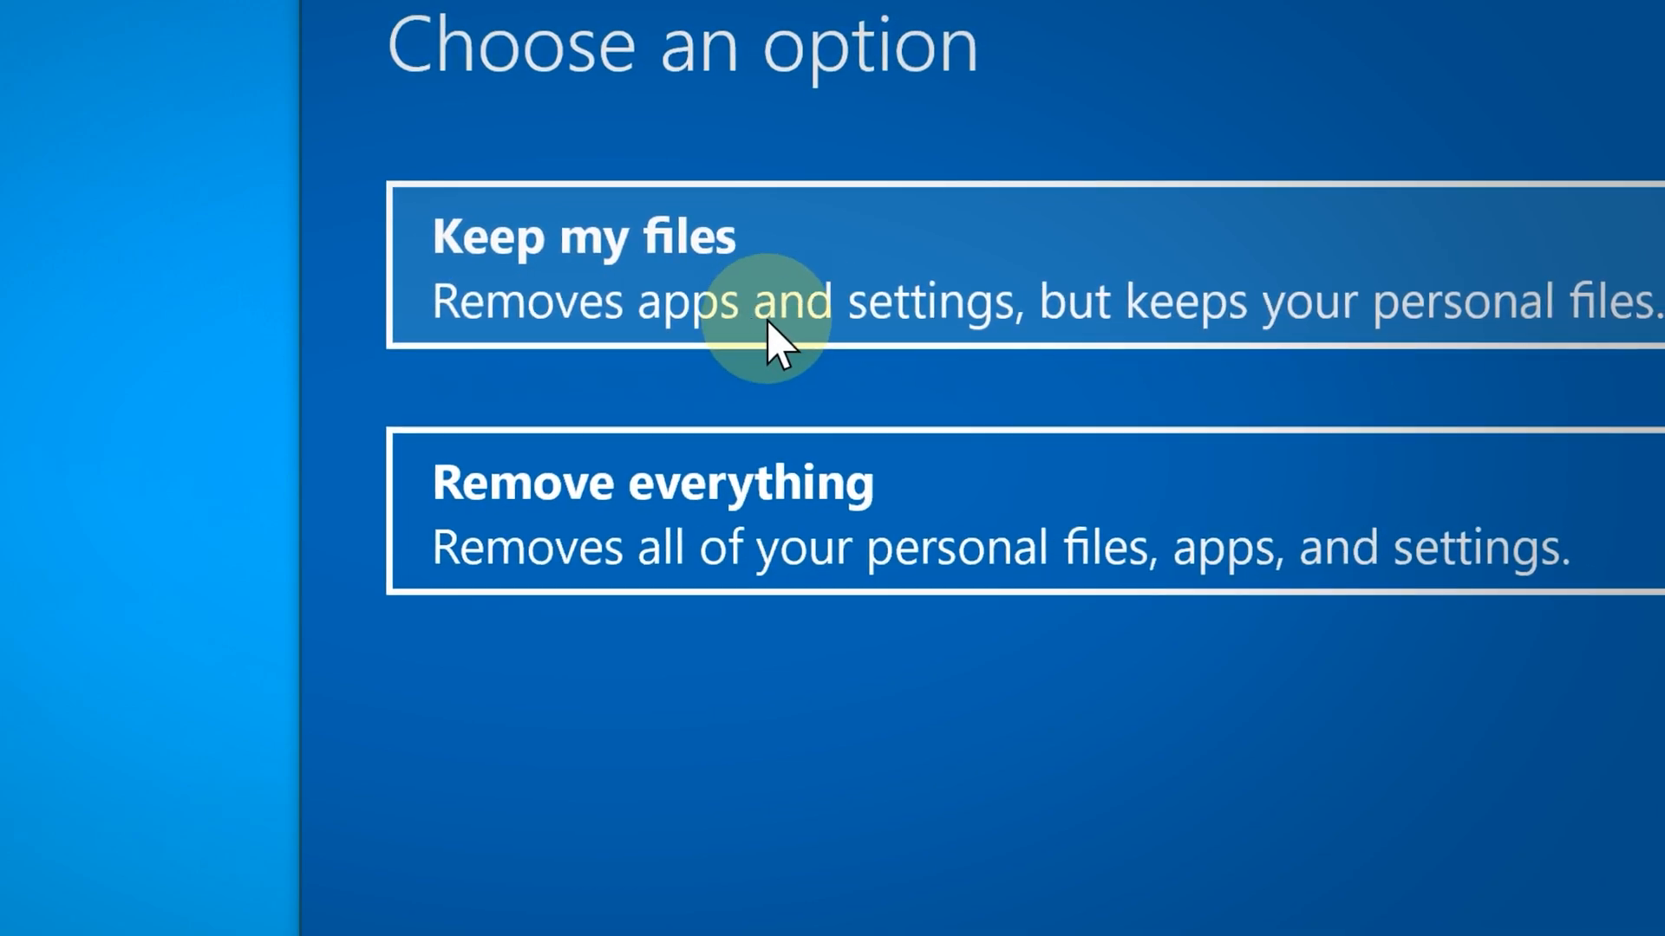
{"action": "mouse_move", "coordinate": [1248, 360]}
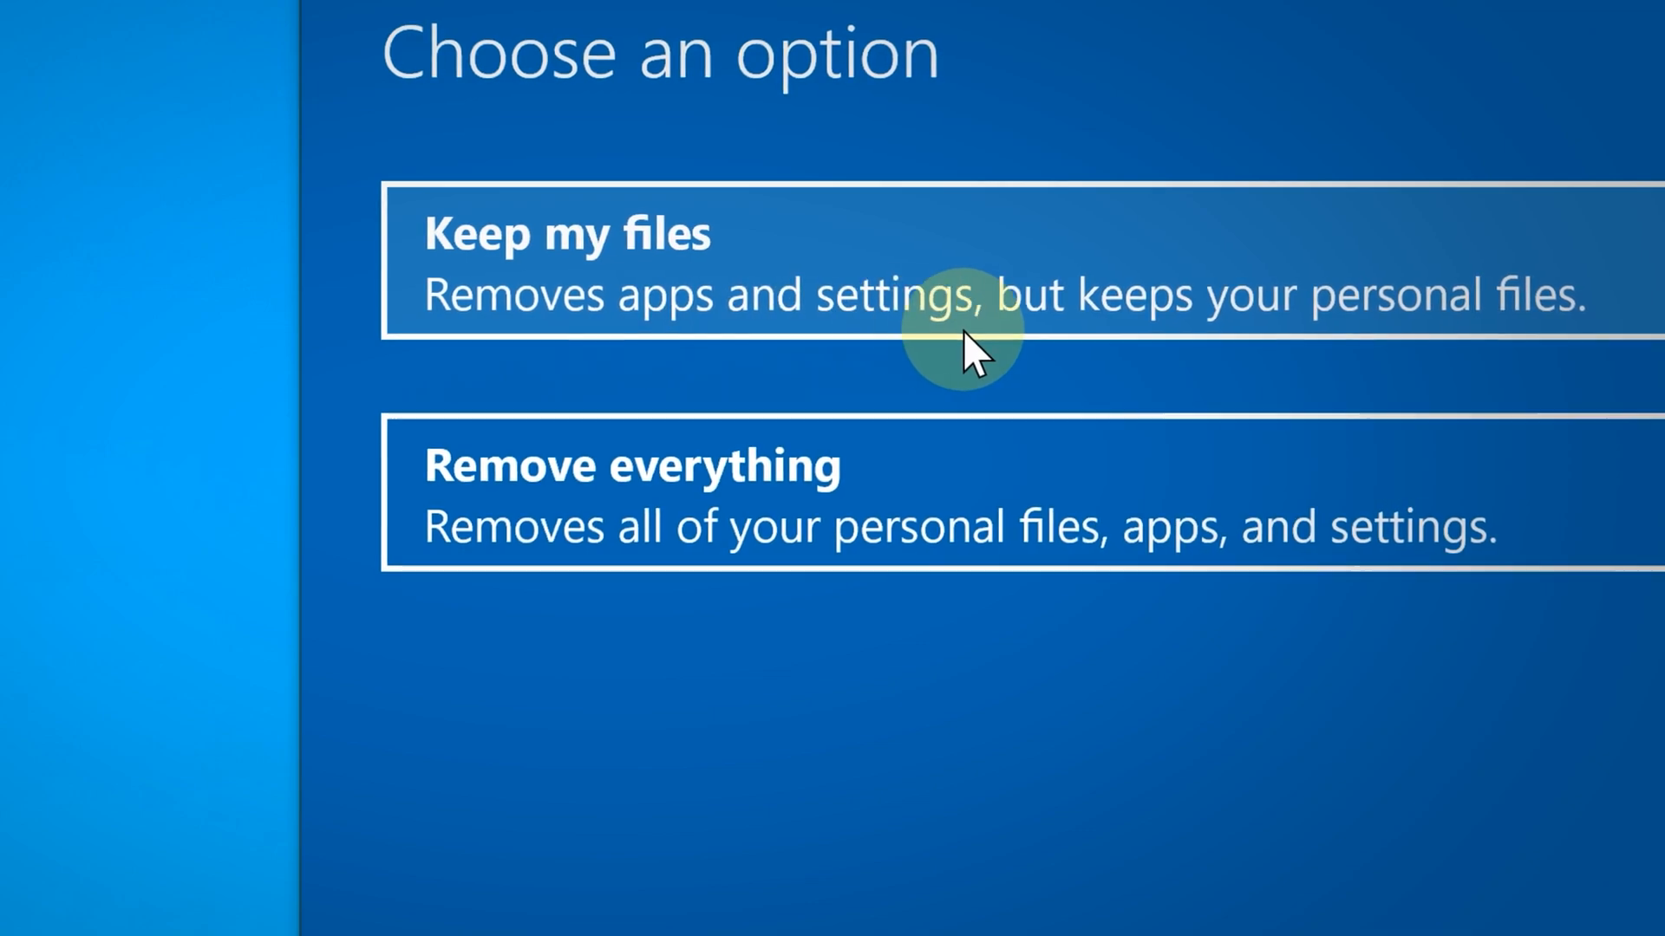
{"action": "mouse_move", "coordinate": [637, 340]}
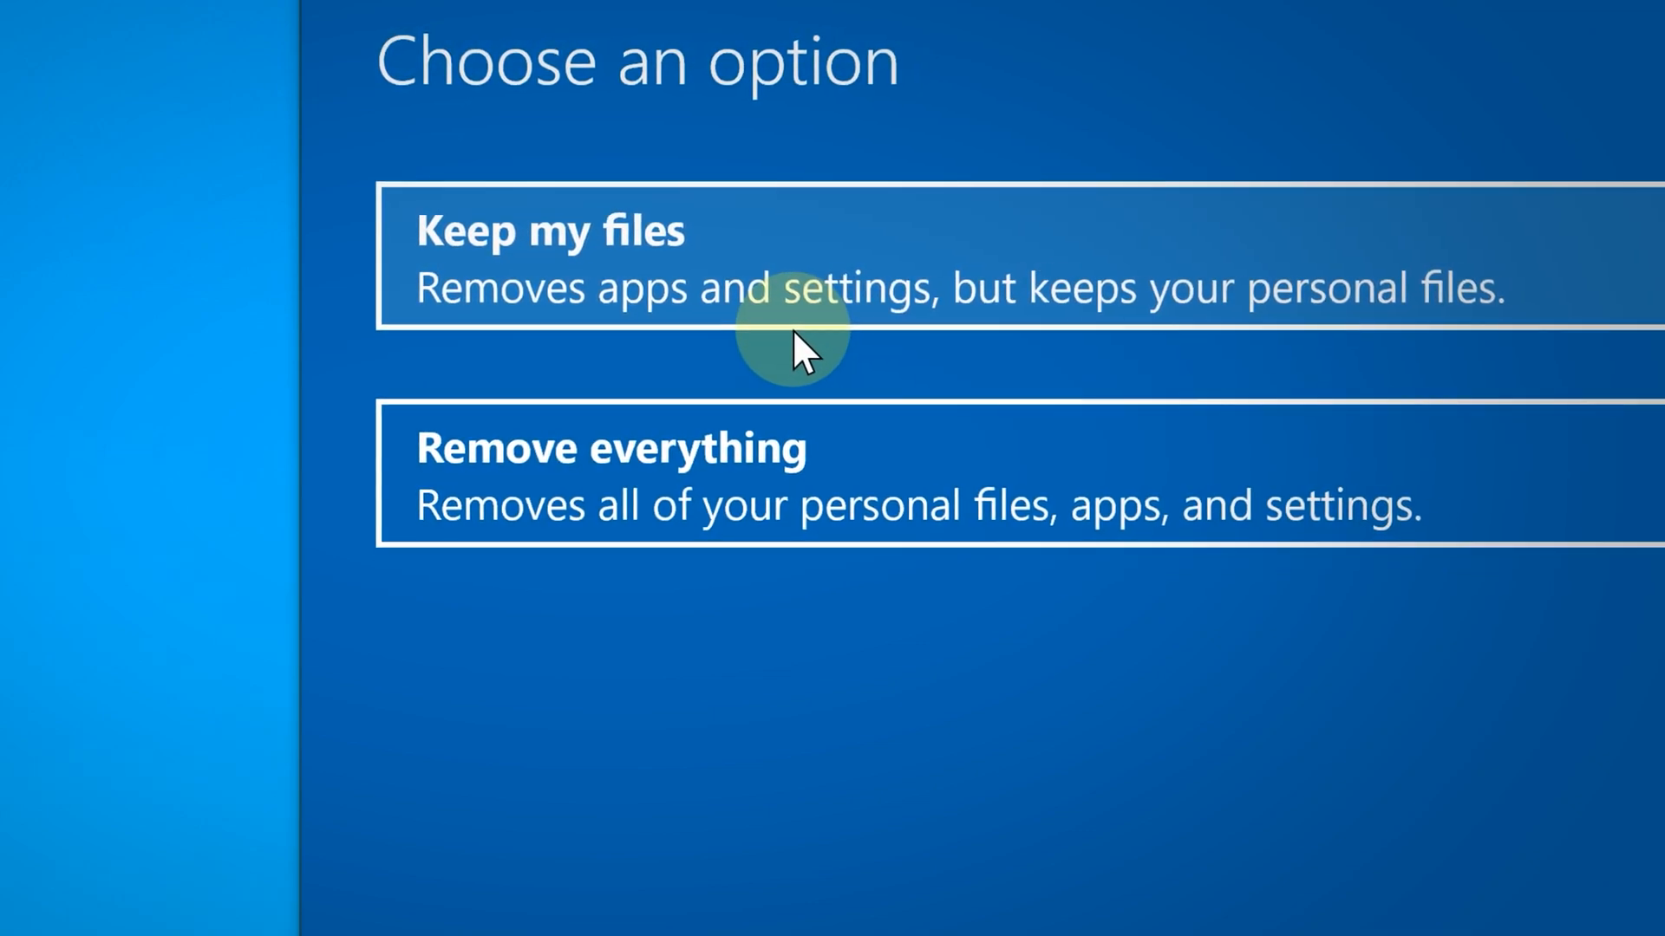
{"action": "mouse_move", "coordinate": [583, 329]}
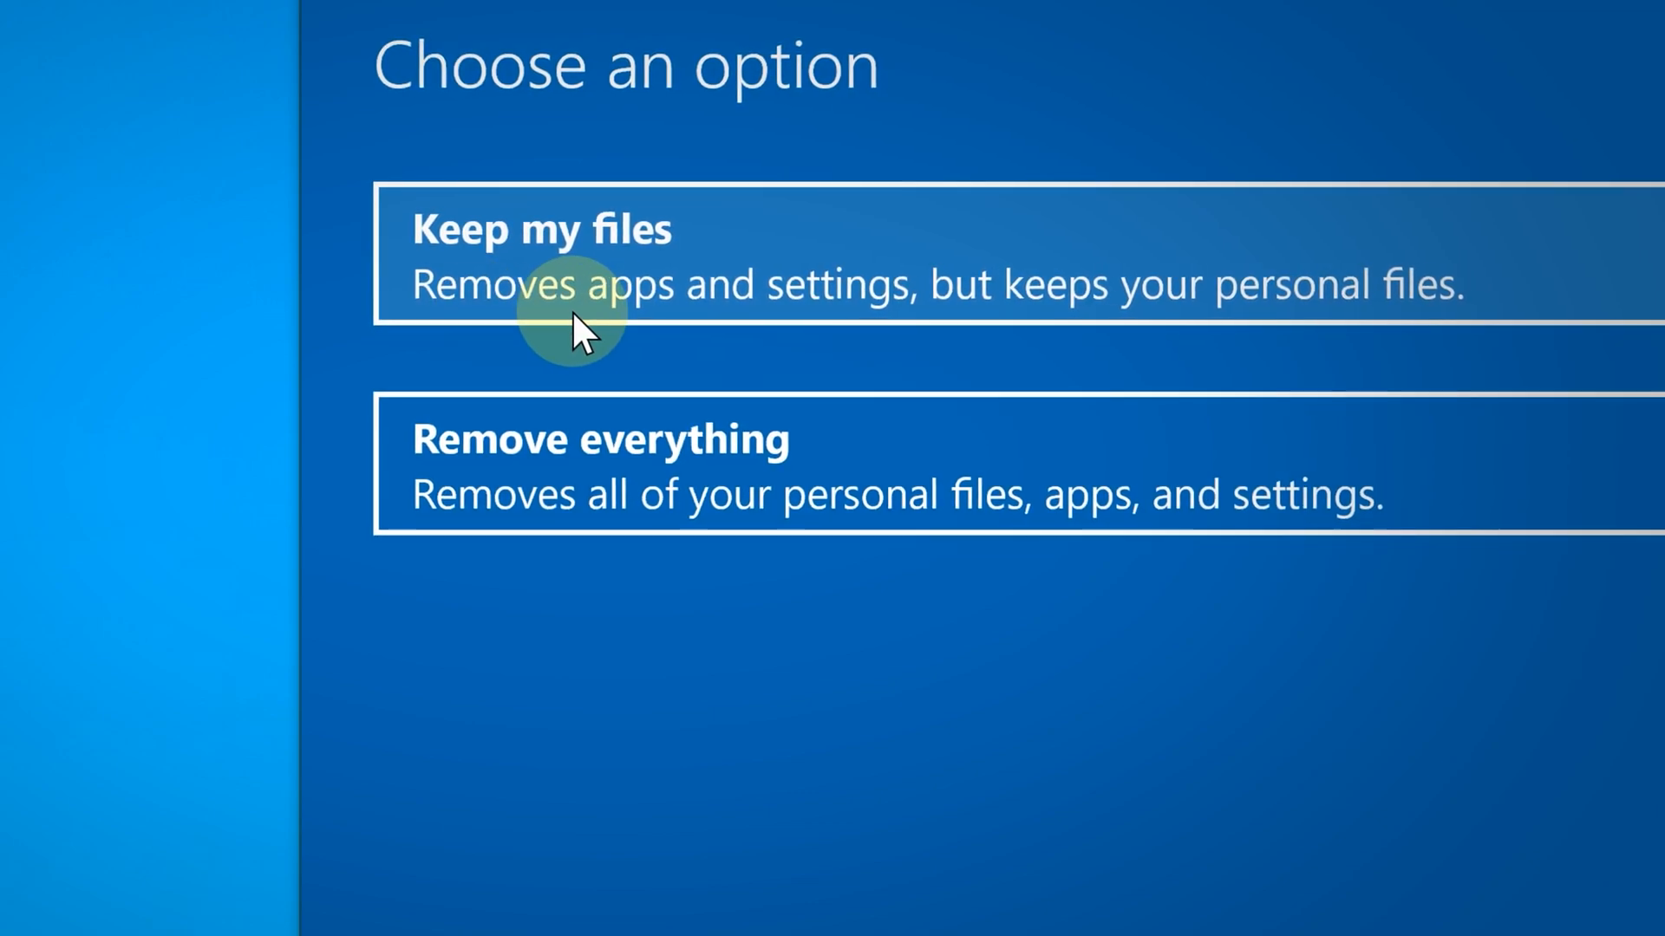
{"action": "mouse_move", "coordinate": [674, 340]}
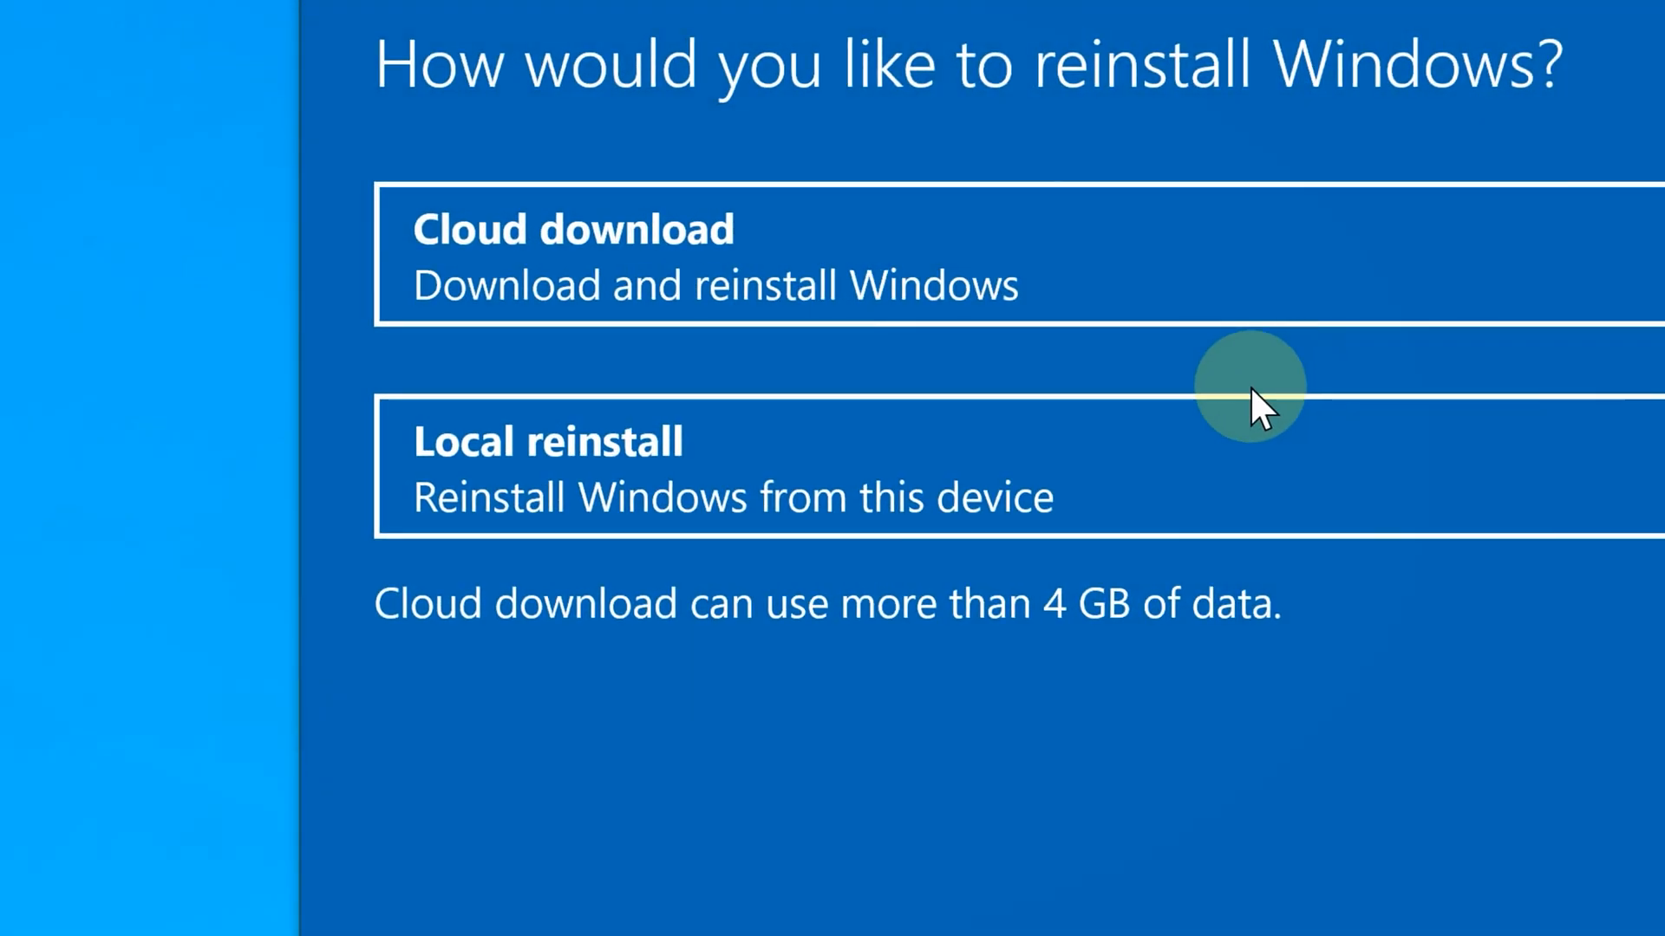
{"action": "mouse_move", "coordinate": [843, 378]}
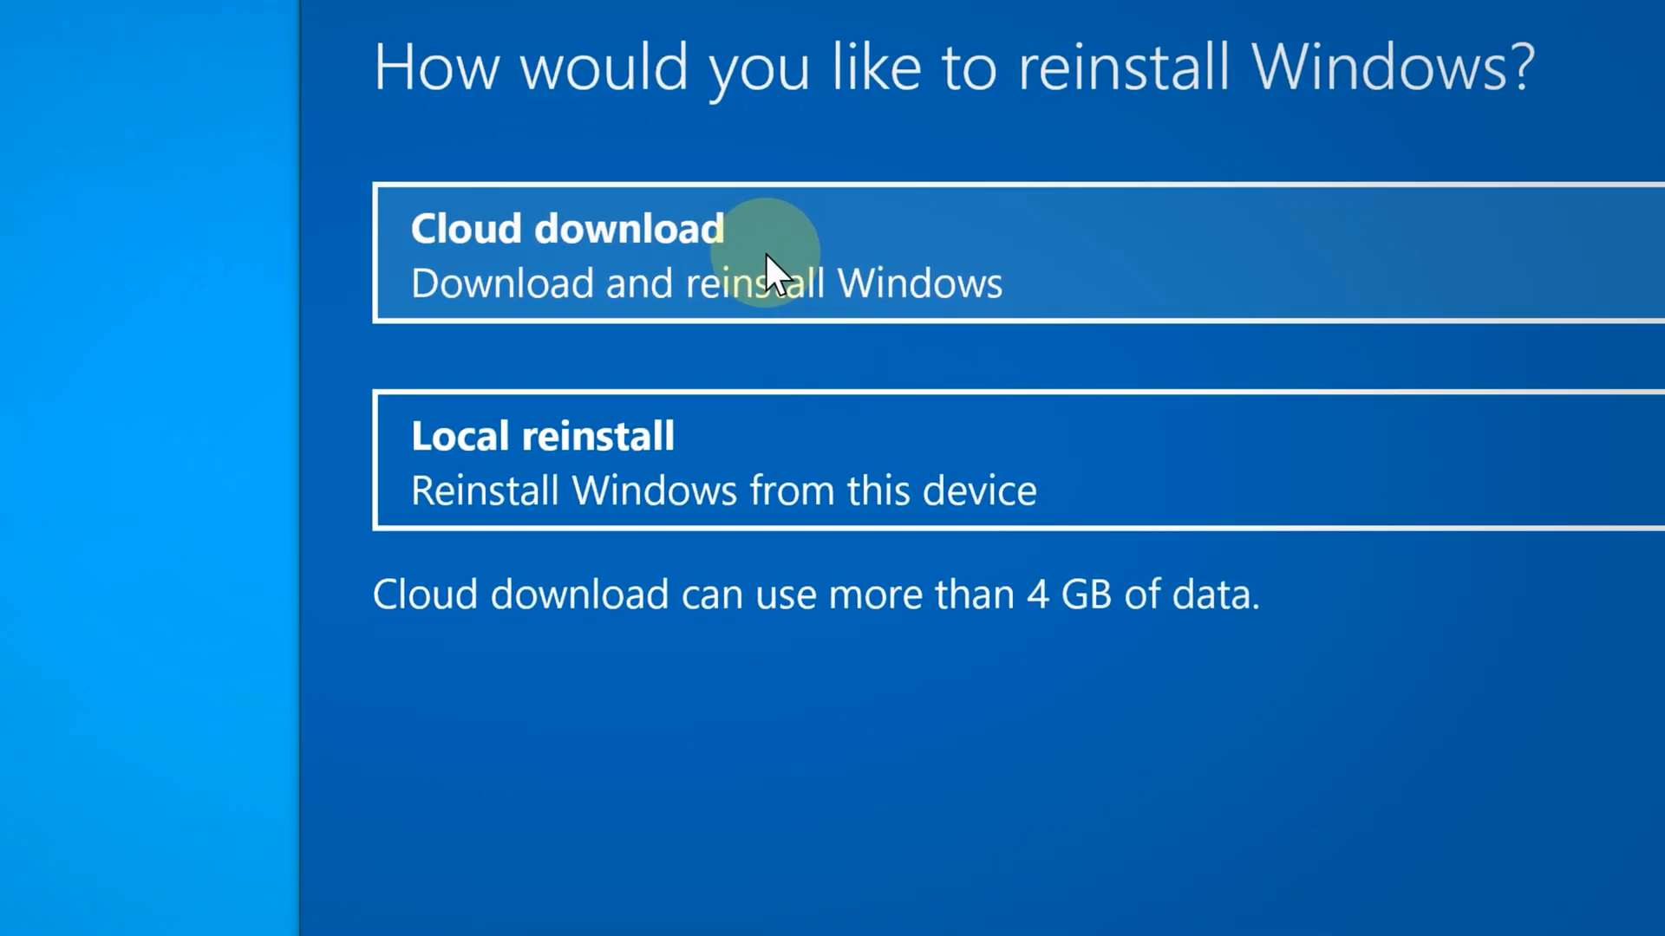
{"action": "mouse_move", "coordinate": [701, 467]}
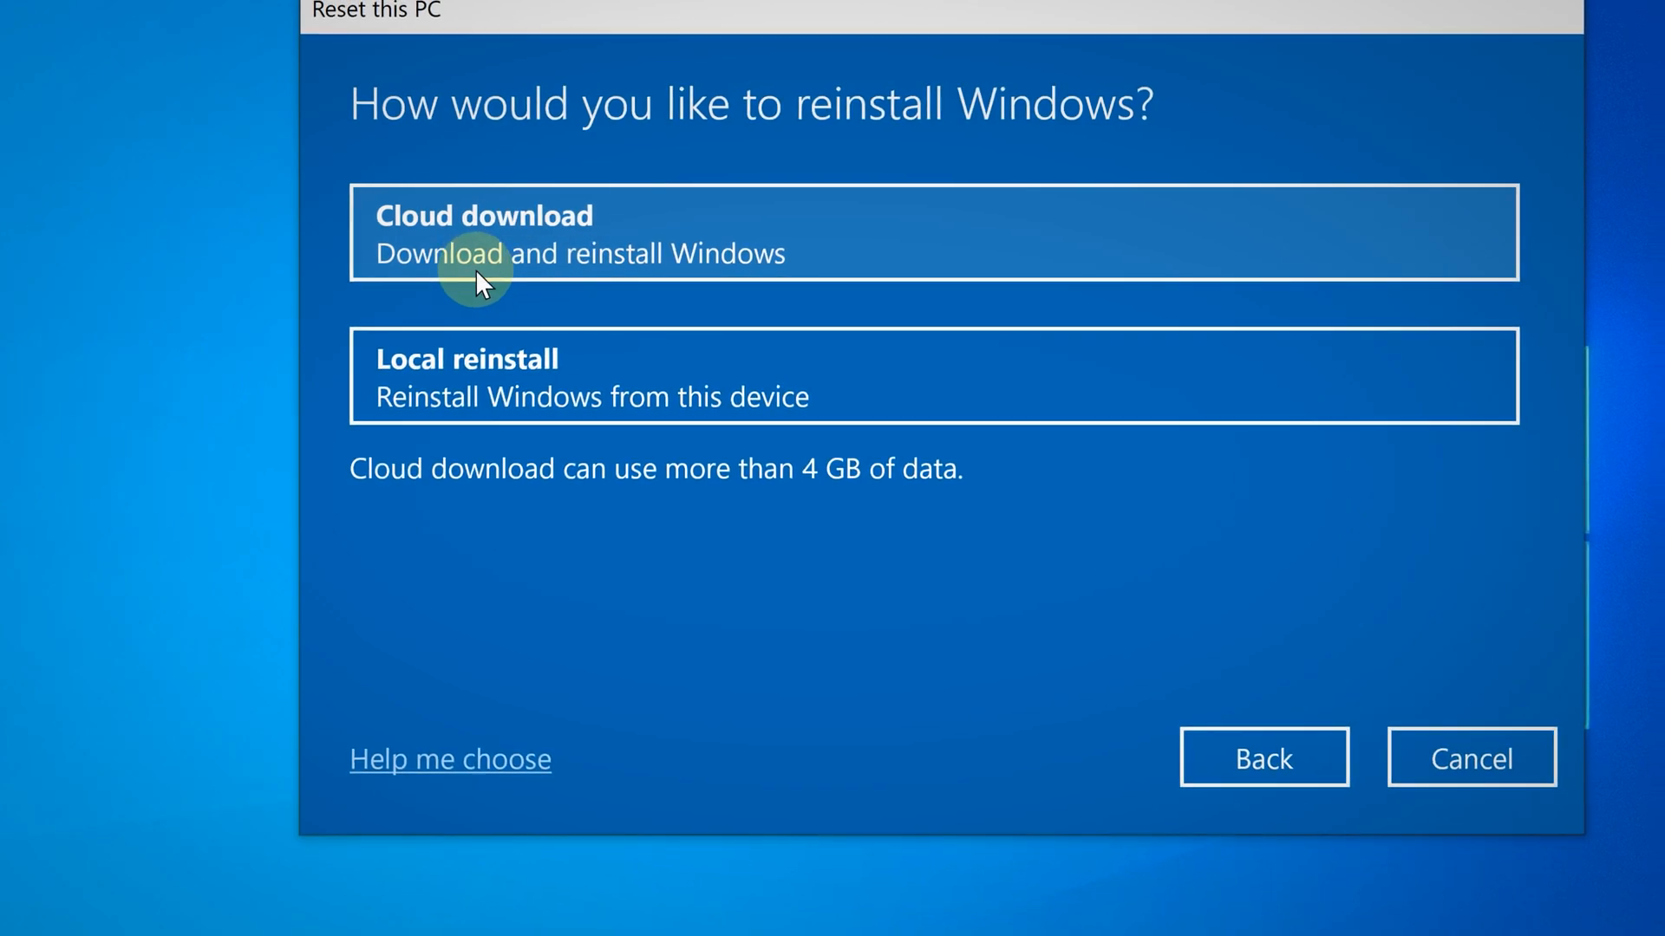
{"action": "mouse_move", "coordinate": [590, 278]}
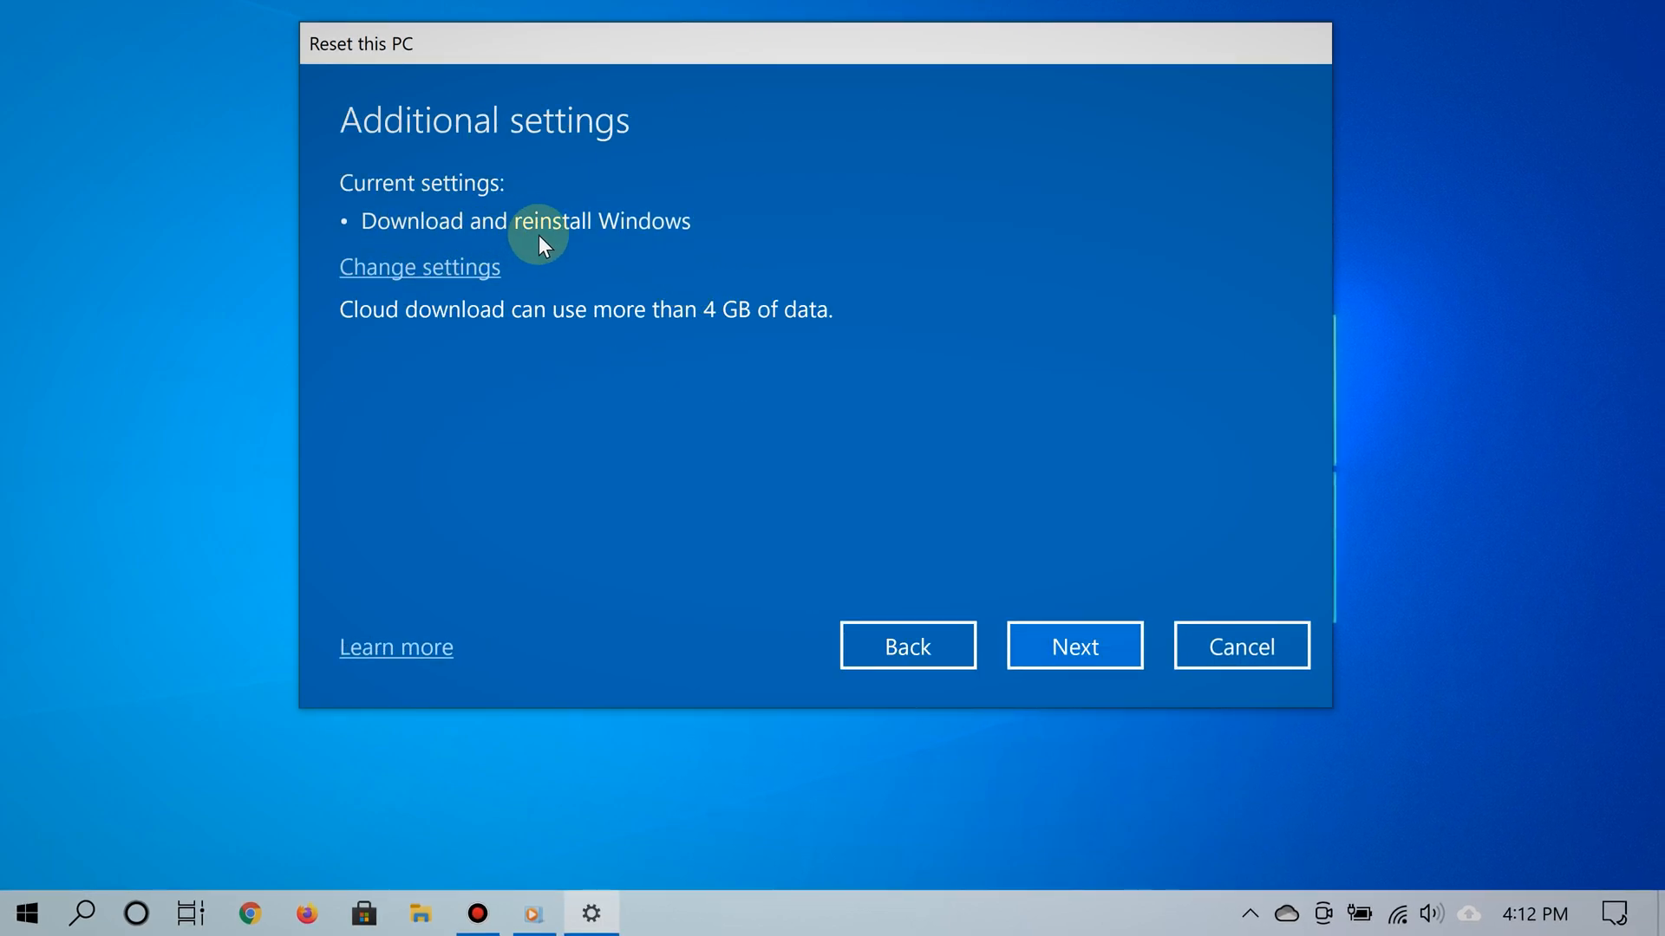
{"action": "mouse_move", "coordinate": [624, 342]}
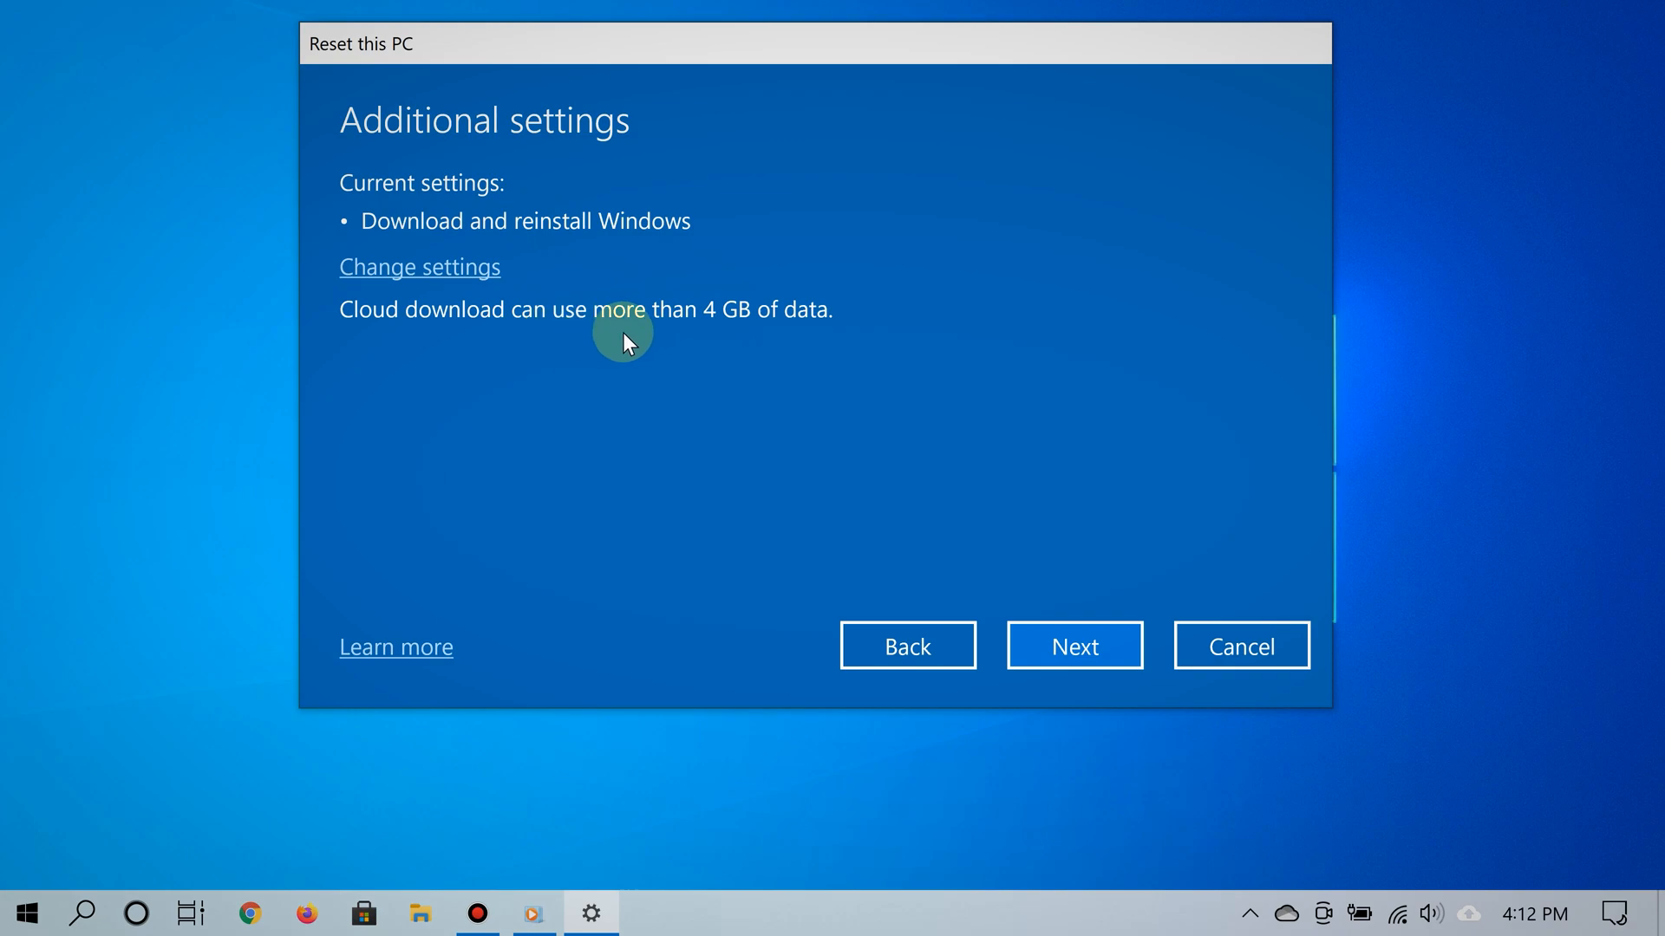
{"action": "mouse_move", "coordinate": [581, 351]}
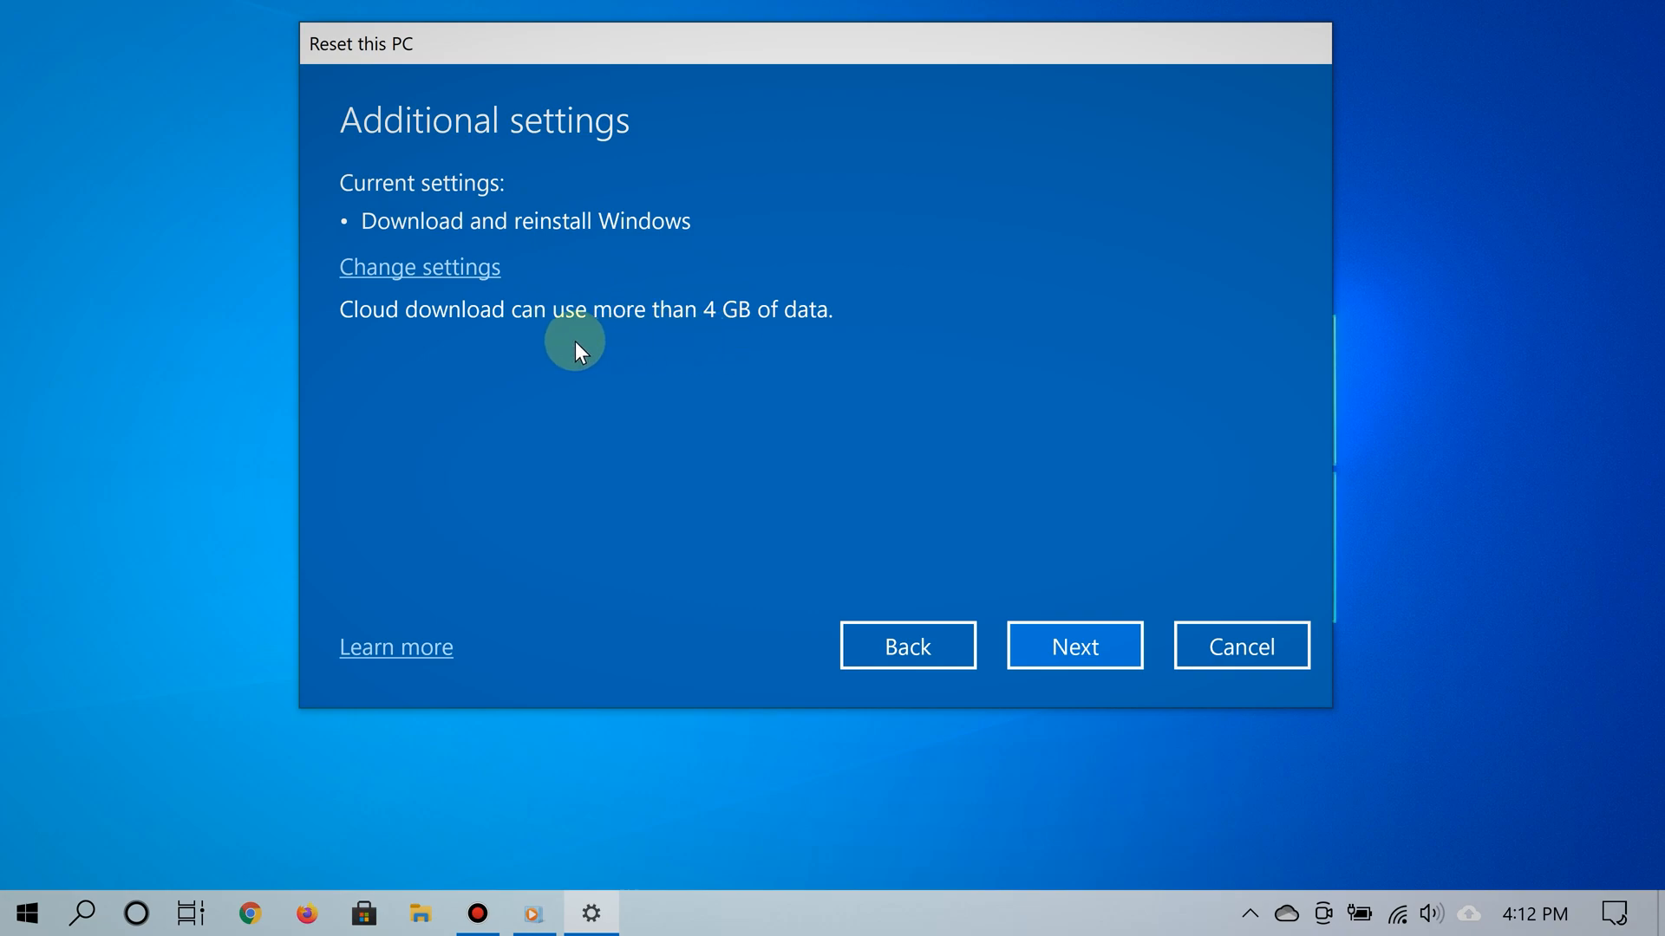
{"action": "mouse_move", "coordinate": [614, 351]}
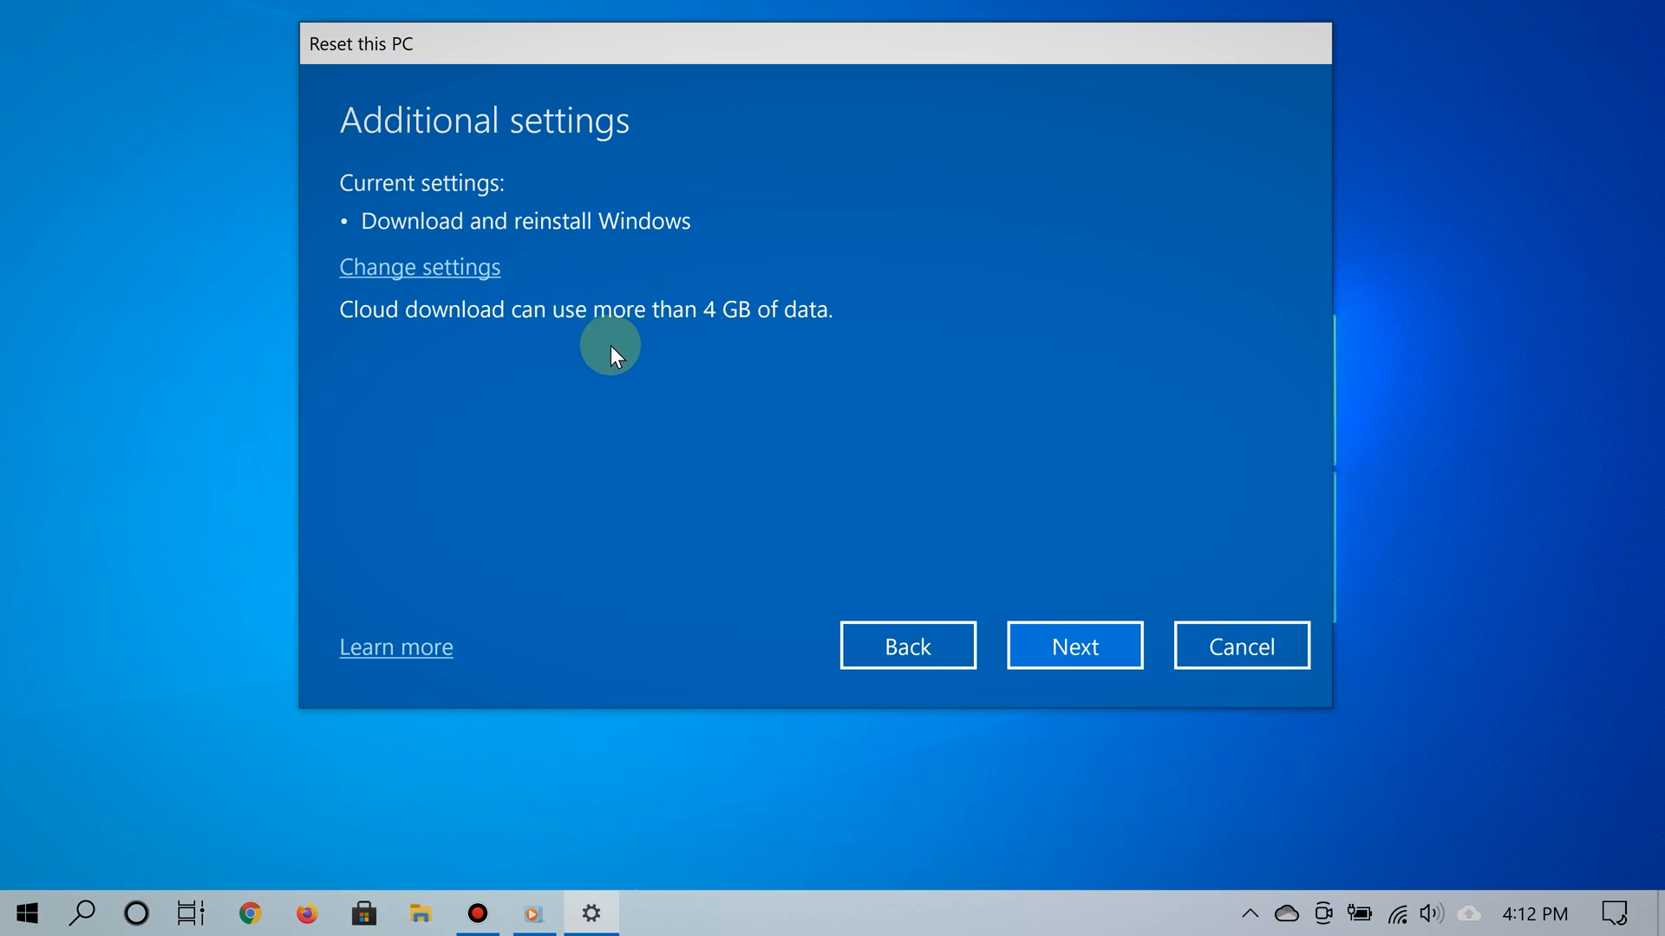
{"action": "mouse_move", "coordinate": [628, 349]}
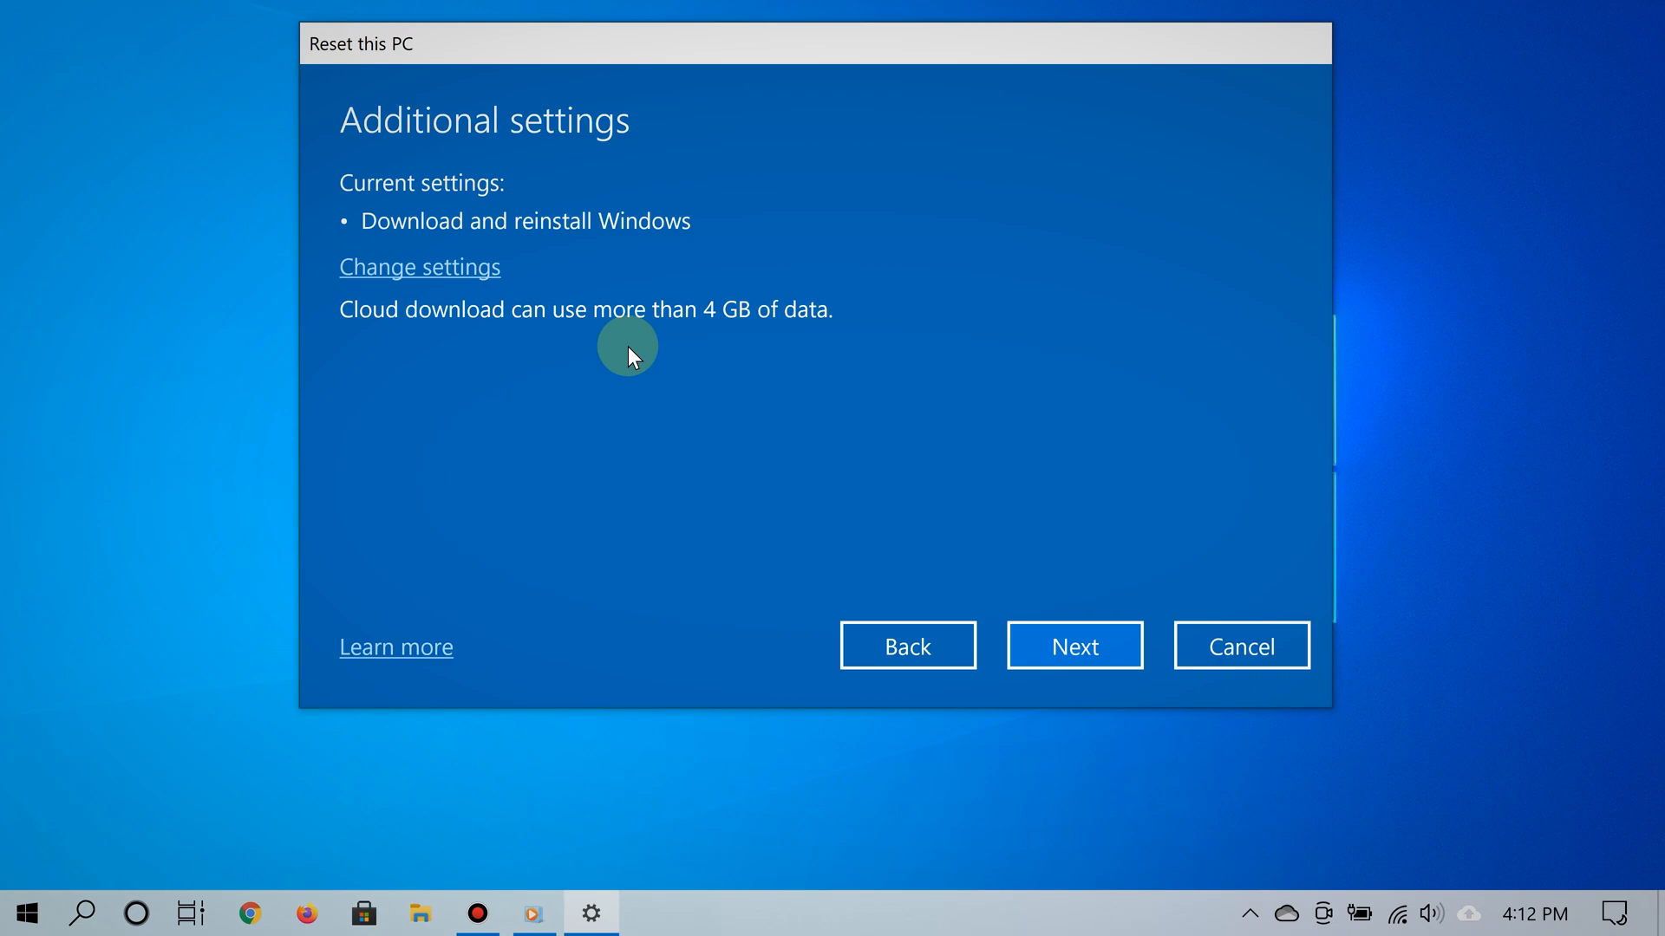
{"action": "mouse_move", "coordinate": [611, 321]}
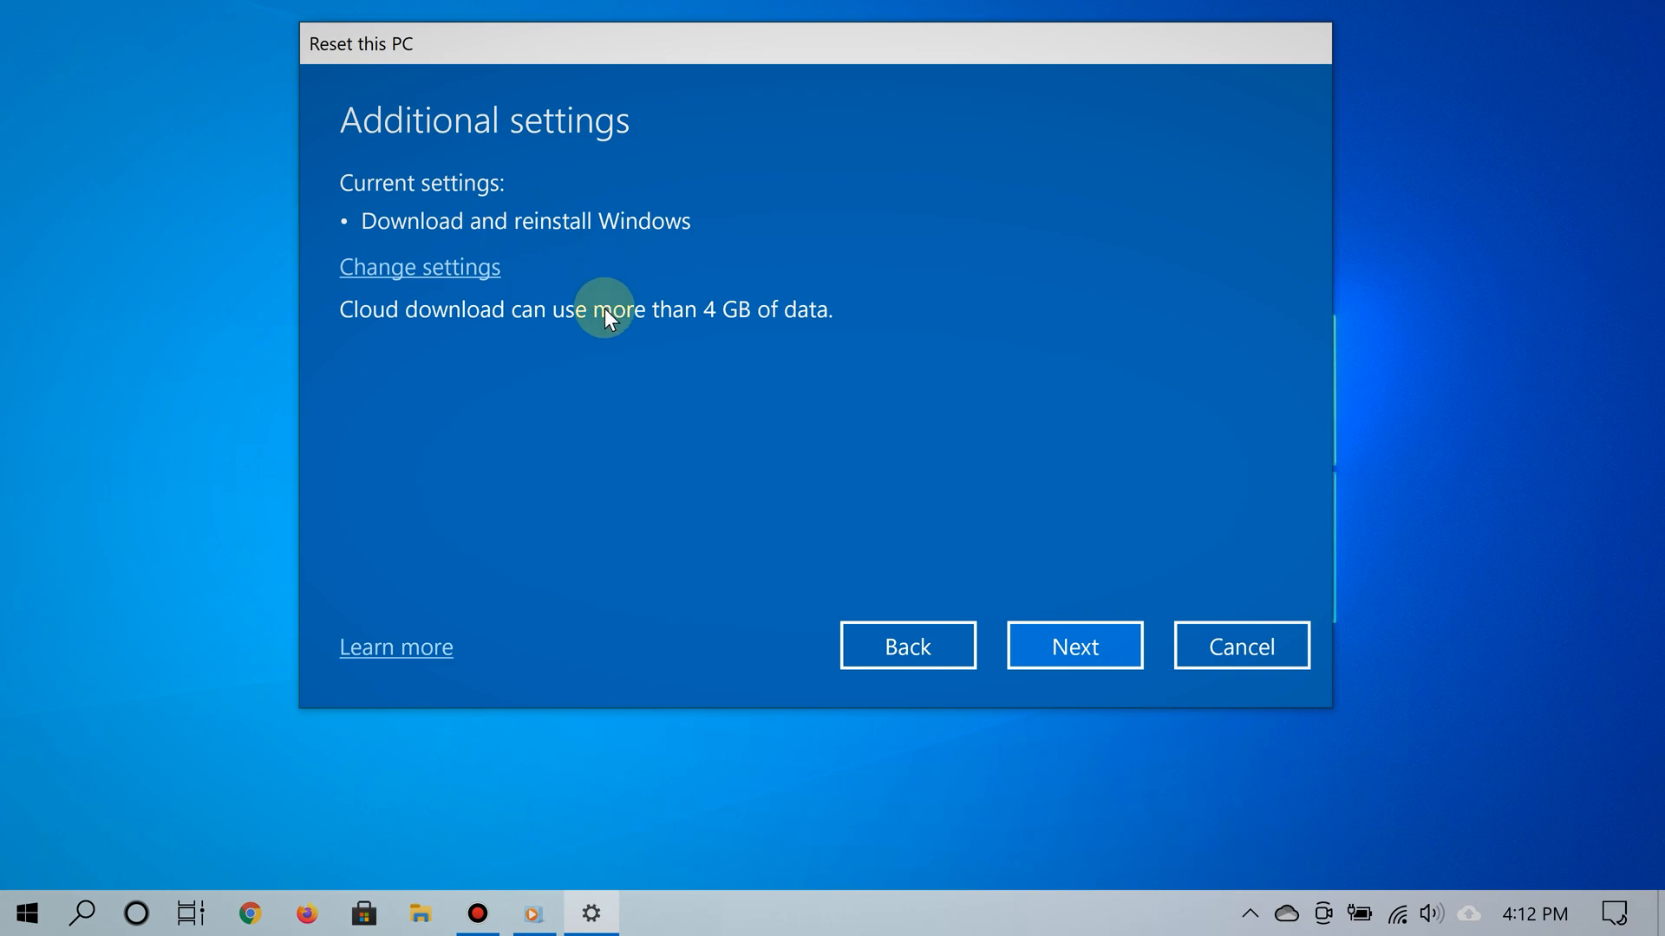
Accept the Additional settings via Next so the reset starts getting things ready
{"action": "left_click", "coordinate": [1073, 645]}
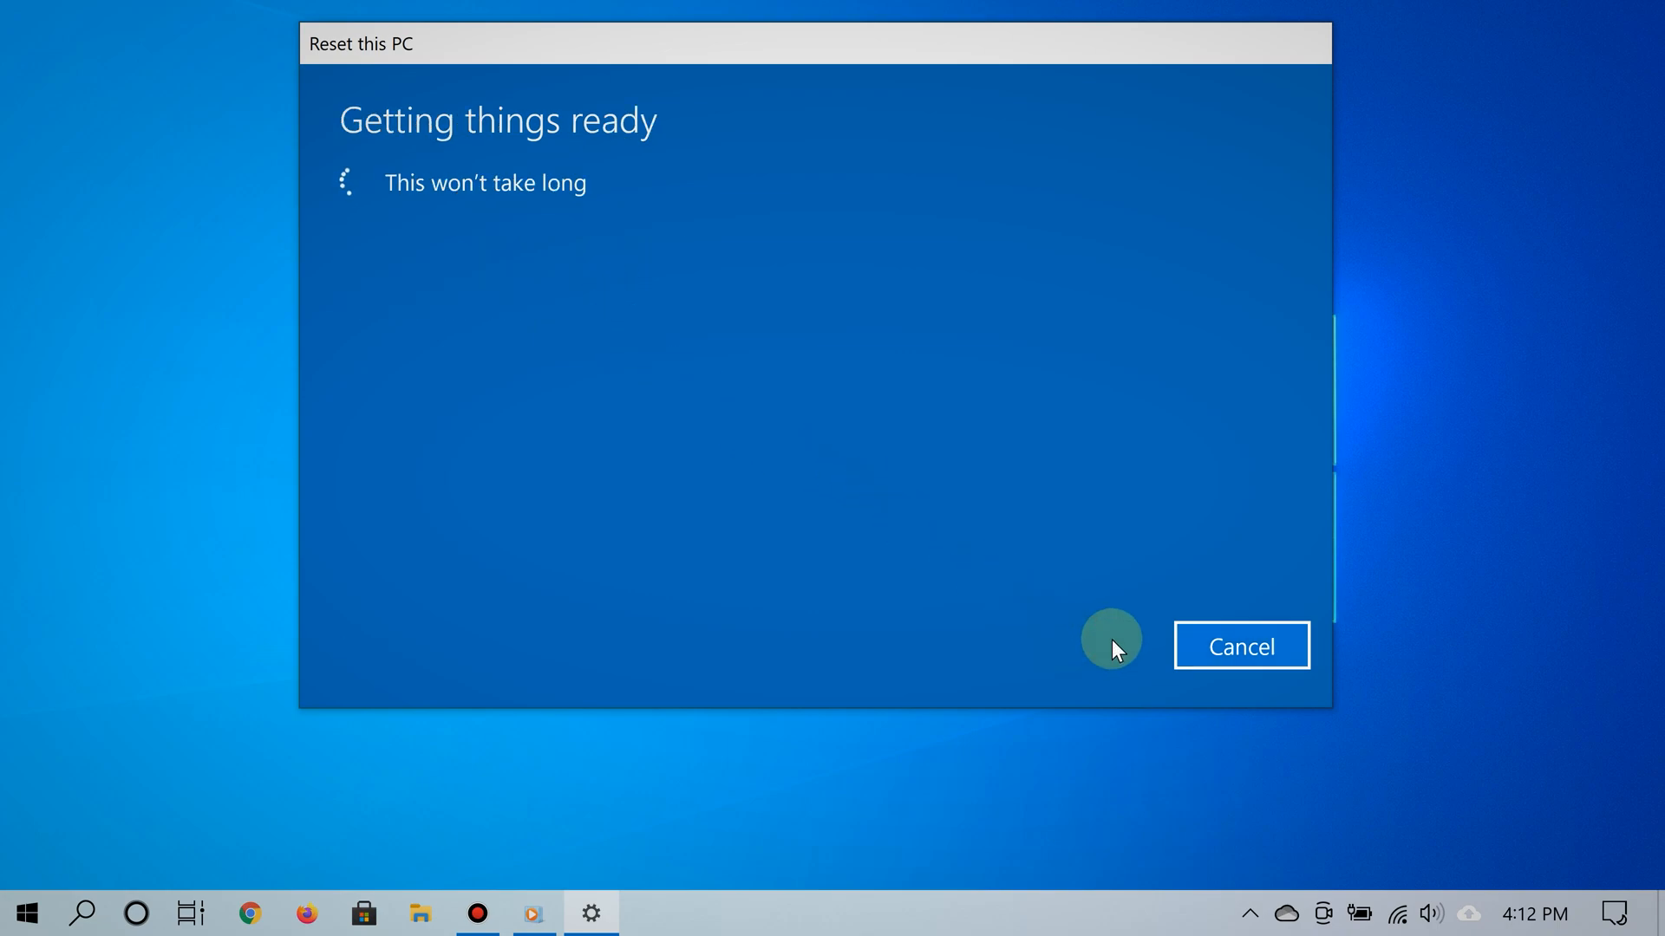